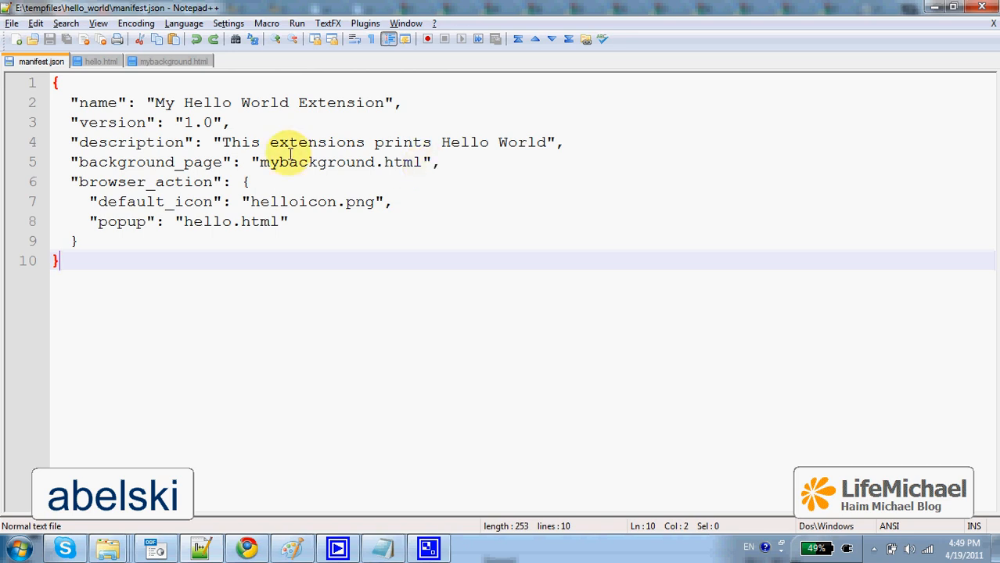
Check the background page, then highlight hello.html in the manifest and open that popup file
click(174, 62)
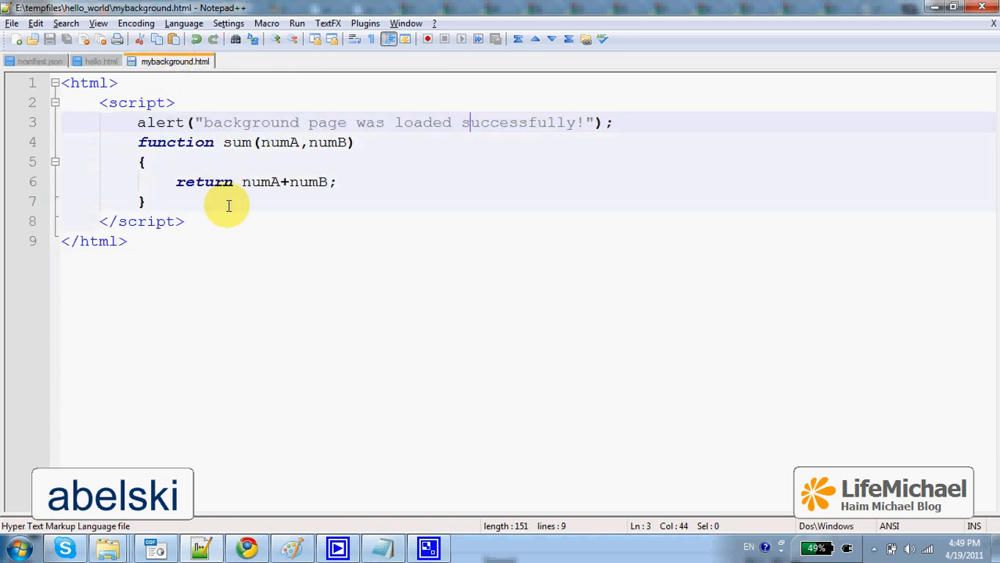
mouse_move(234, 240)
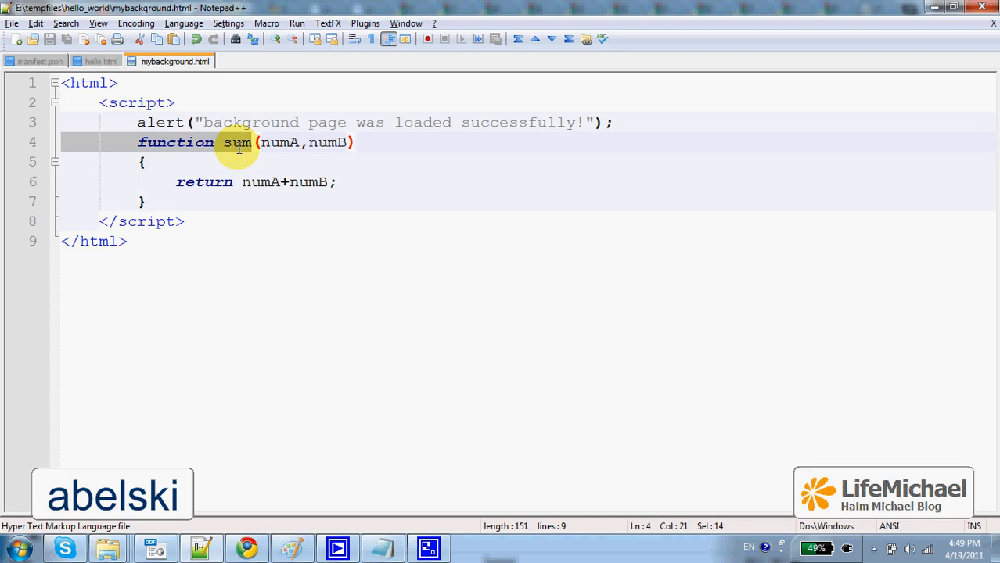
click(37, 61)
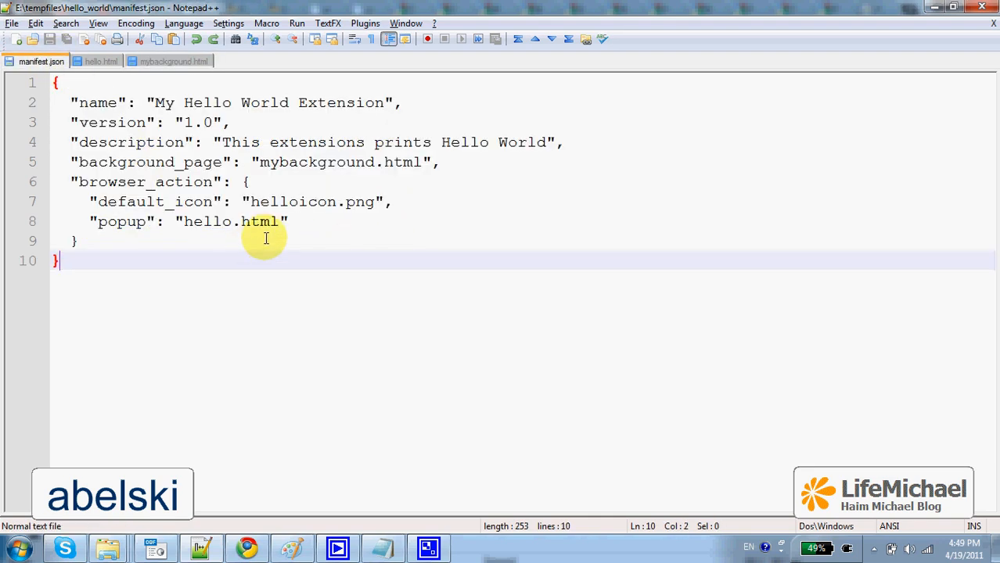
click(186, 221)
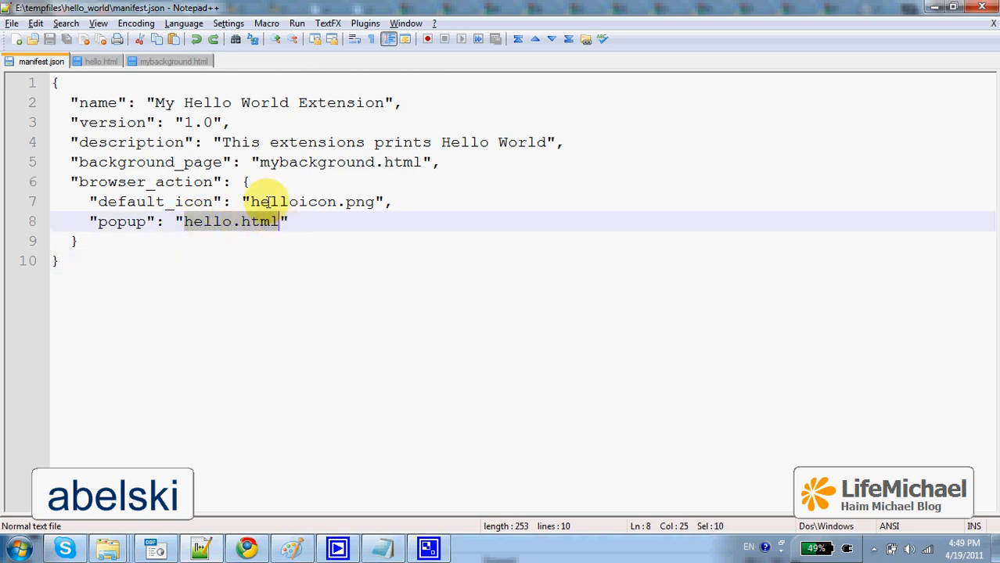
click(101, 61)
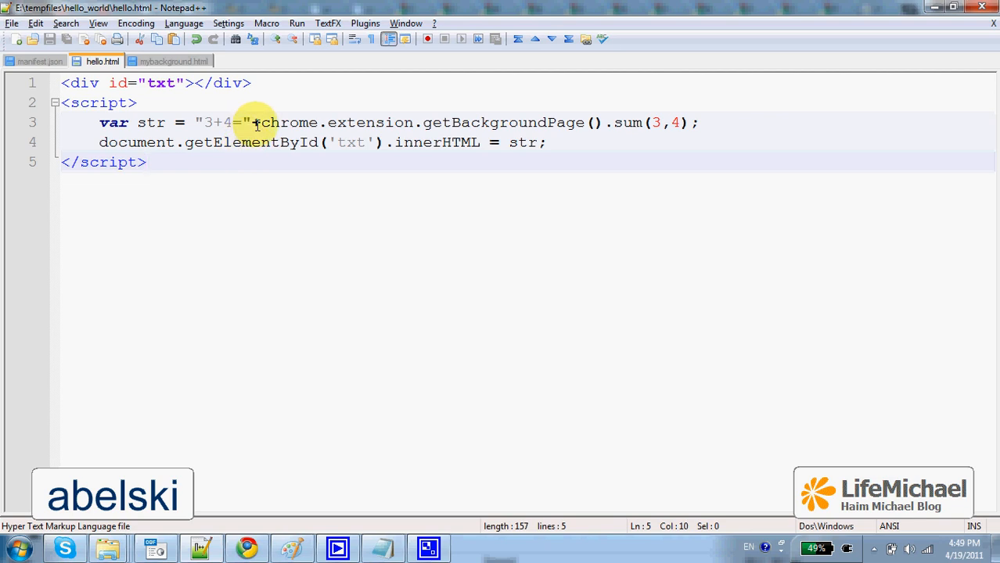
Highlight chrome.extension.getBackgroundPage() in hello.html, view mybackground.html's sum function, and return to hello.html
drag(254, 122, 636, 123)
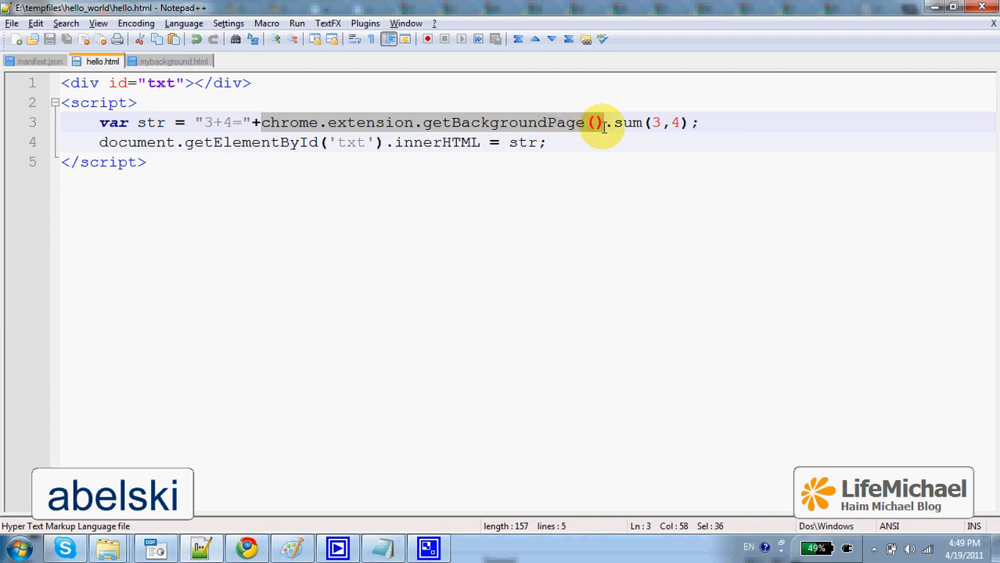
mouse_move(605, 166)
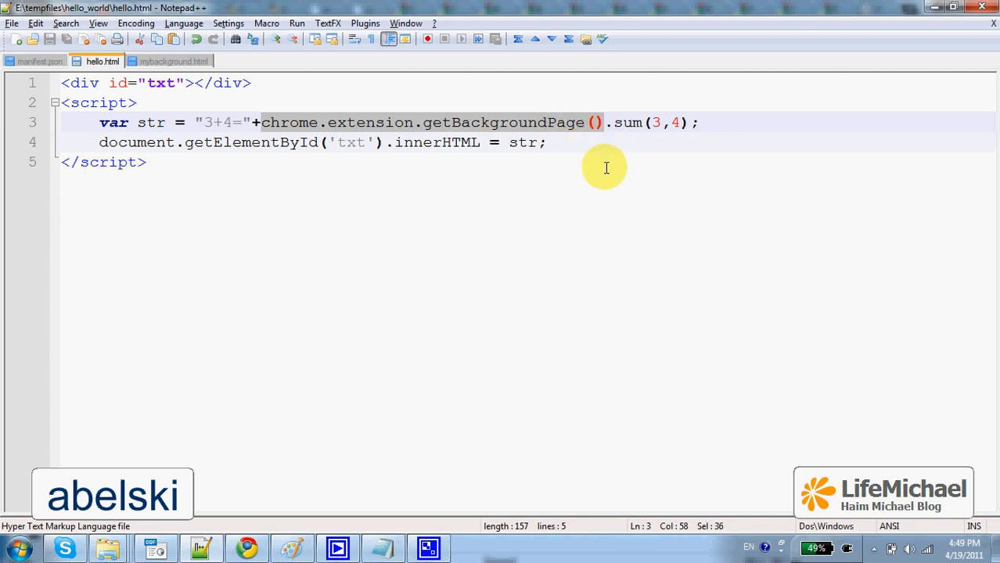
mouse_move(442, 160)
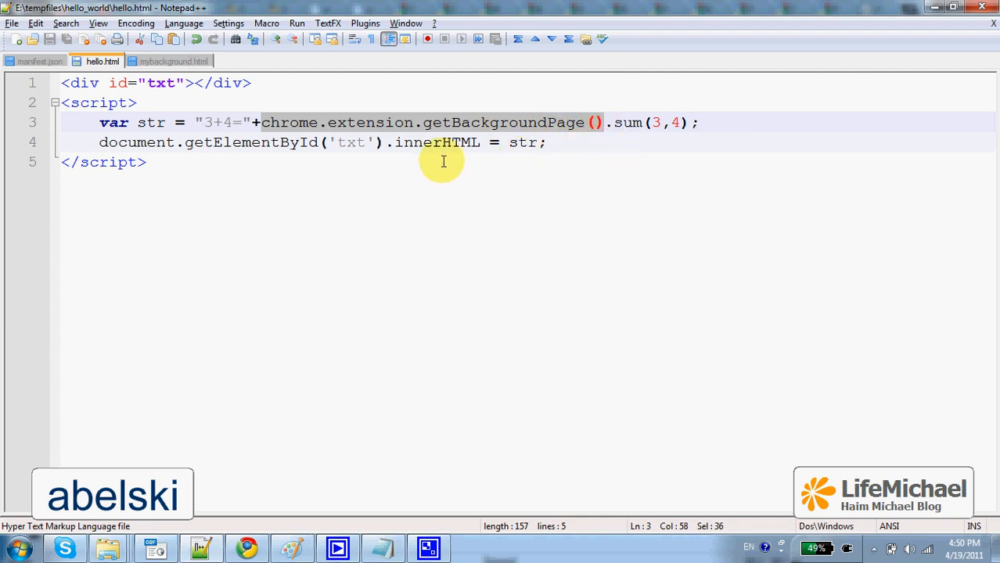
click(171, 62)
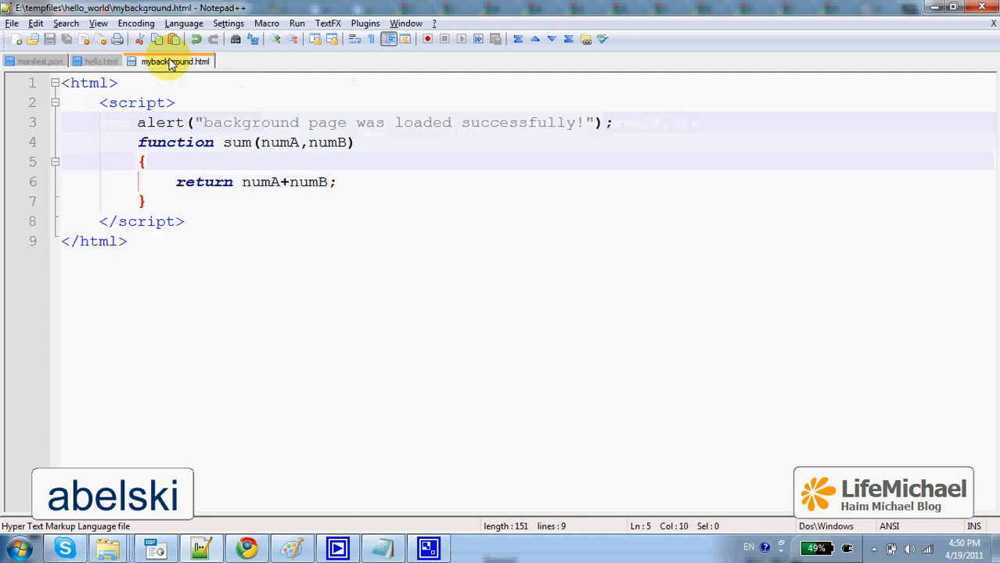
mouse_move(39, 62)
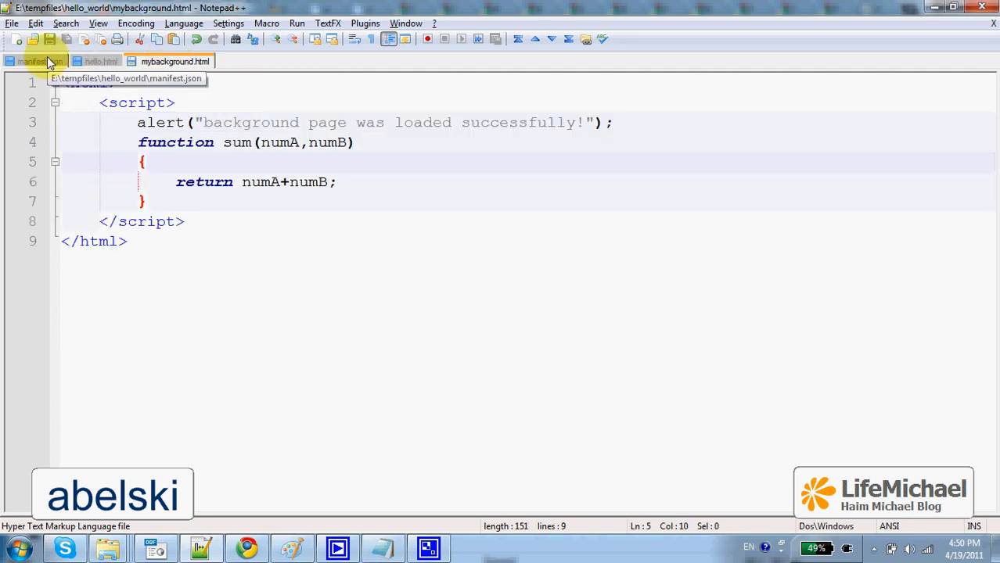
click(174, 62)
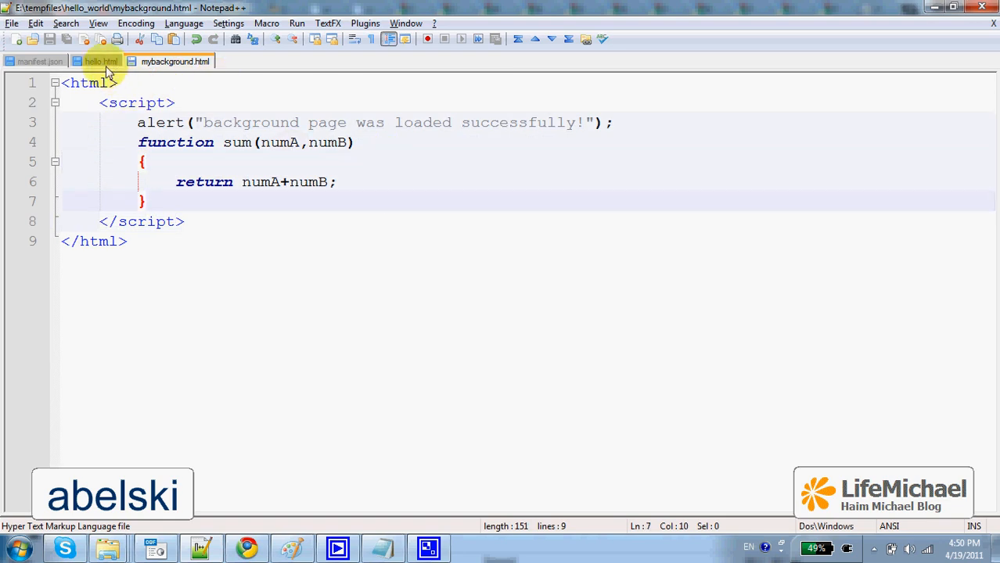
click(98, 60)
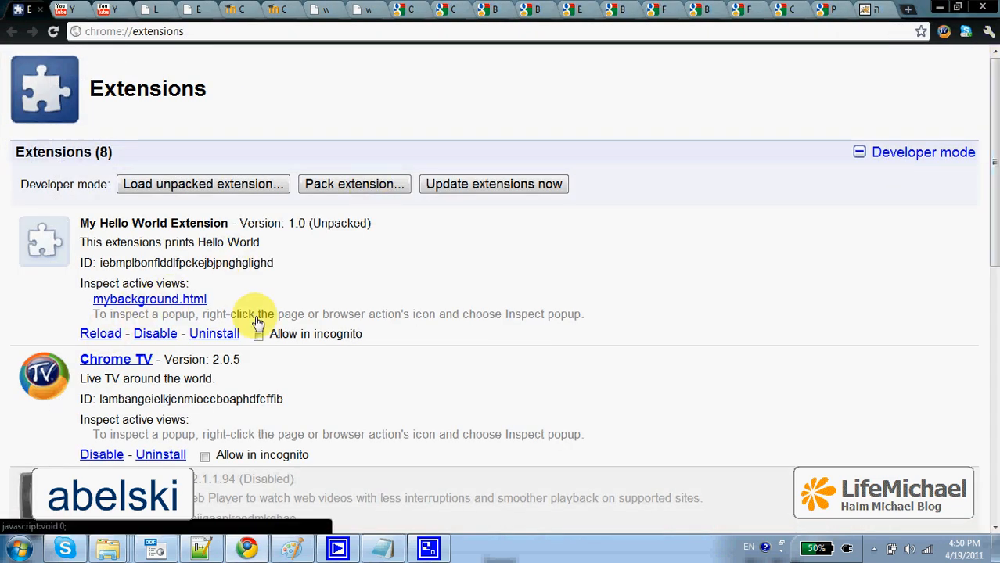
Reload My Hello World Extension on chrome://extensions to trigger the background page alert
click(150, 299)
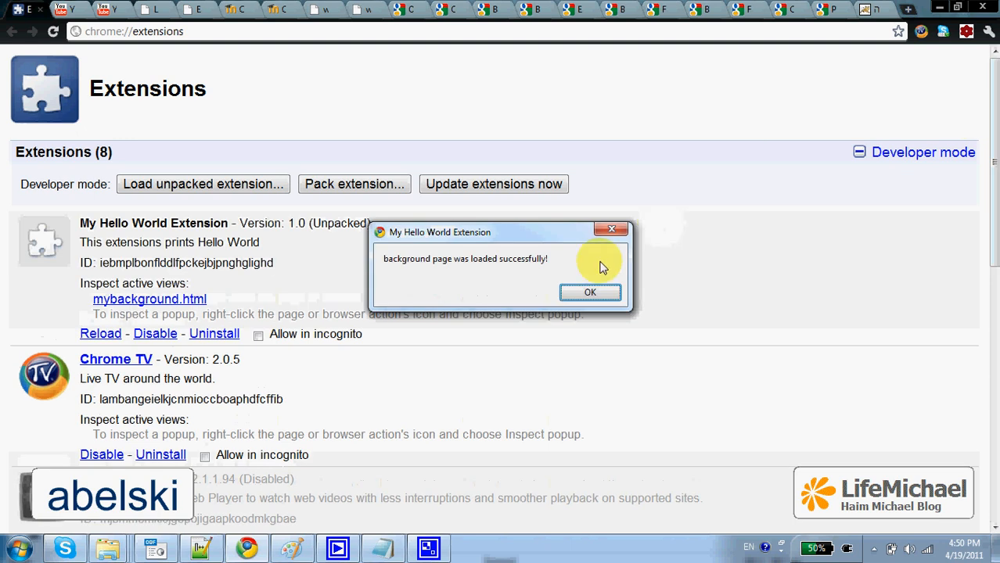
mouse_move(590, 293)
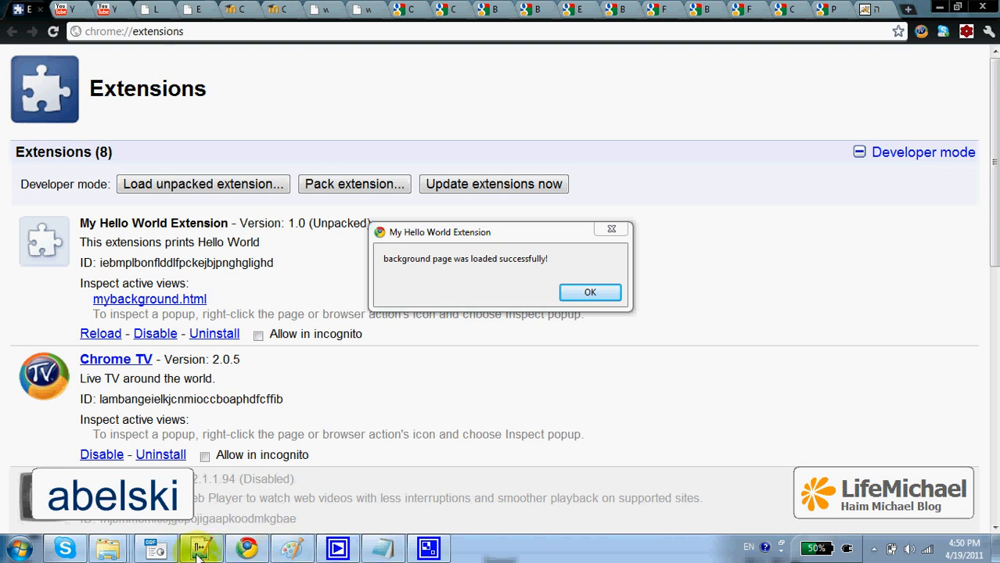
Revisit the alert line in mybackground.html, then dismiss Chrome's loaded-successfully alert with OK
click(192, 544)
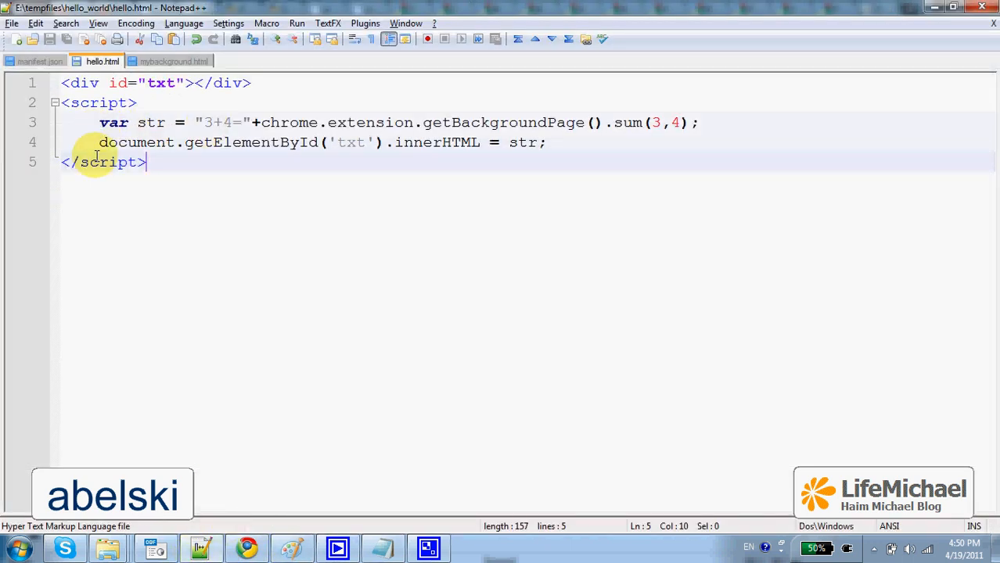
click(164, 61)
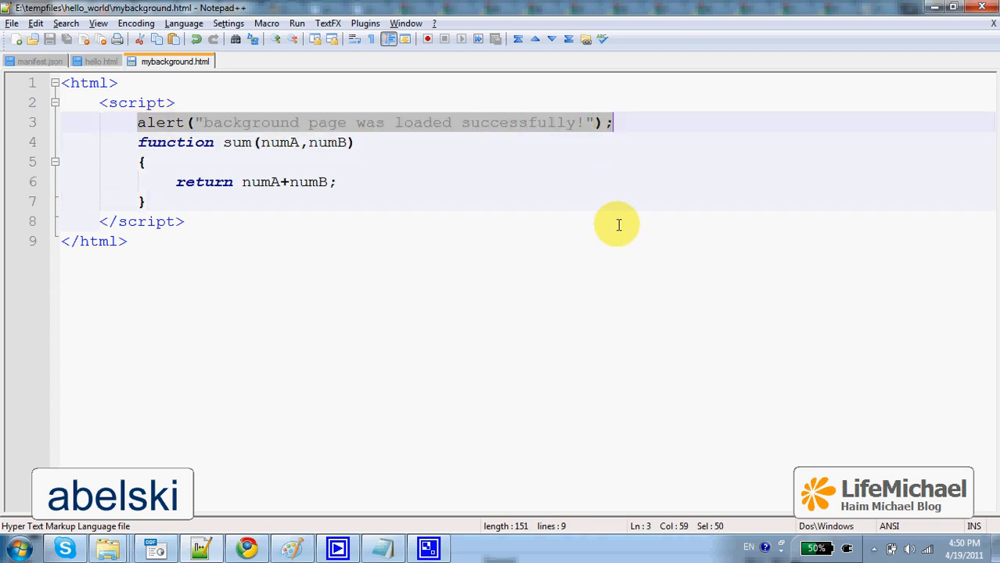
mouse_move(548, 278)
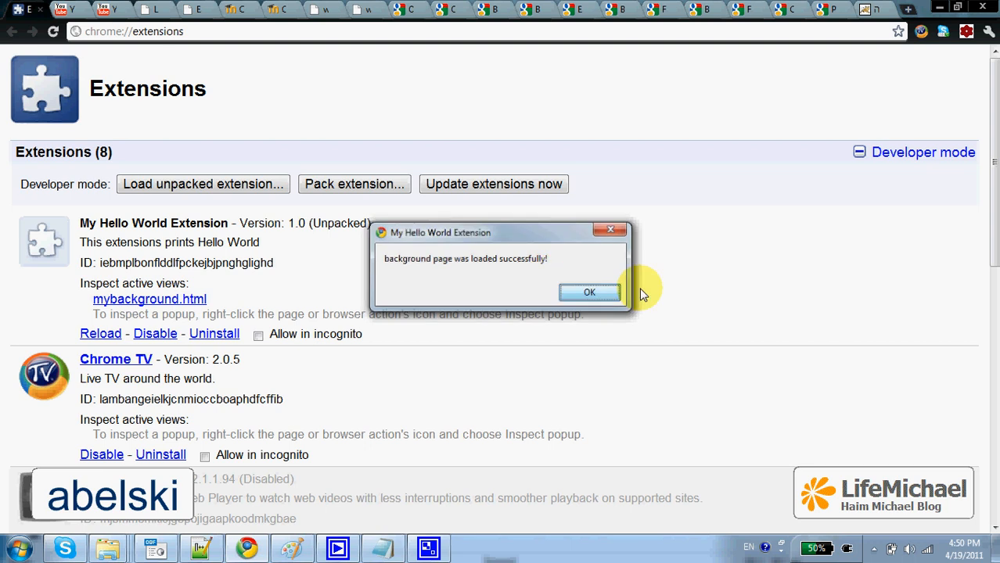
click(589, 292)
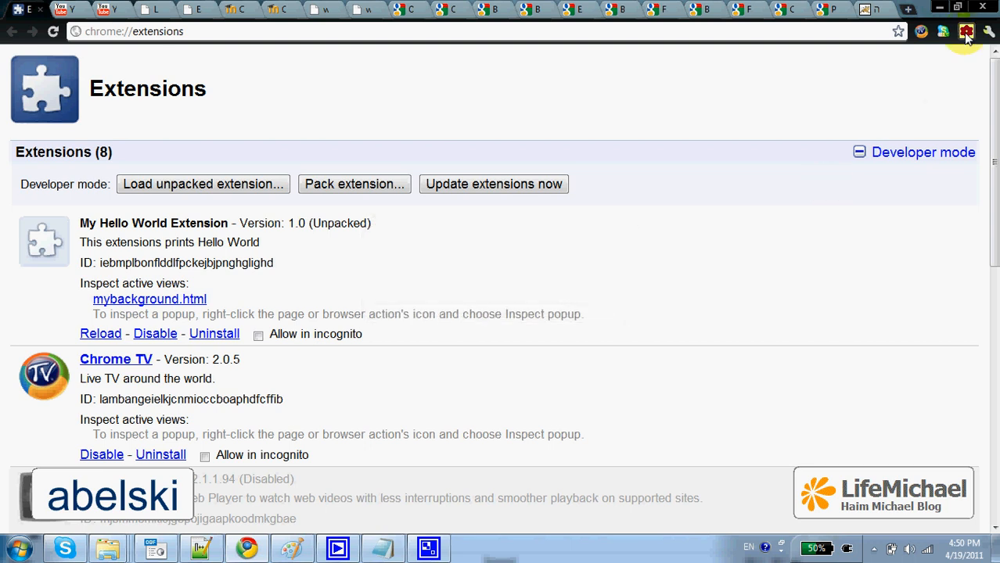